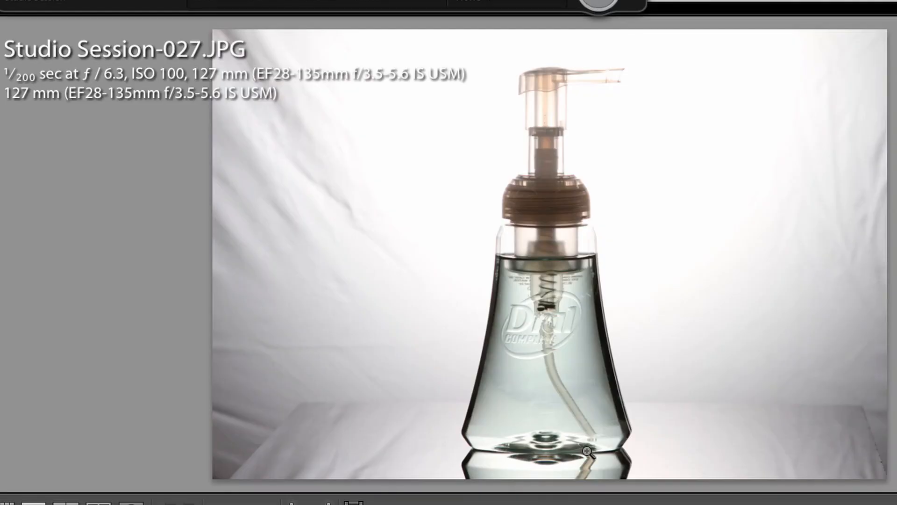
- Capture four new tethered frames of the soap bottle with varied flash and softer backdrop lighting, reaching Studio Session-032
key(Right)
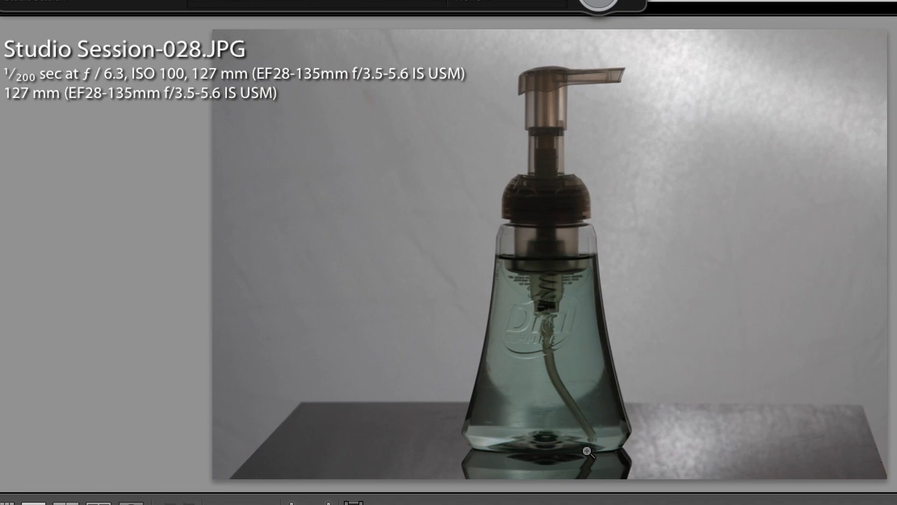
key(Right)
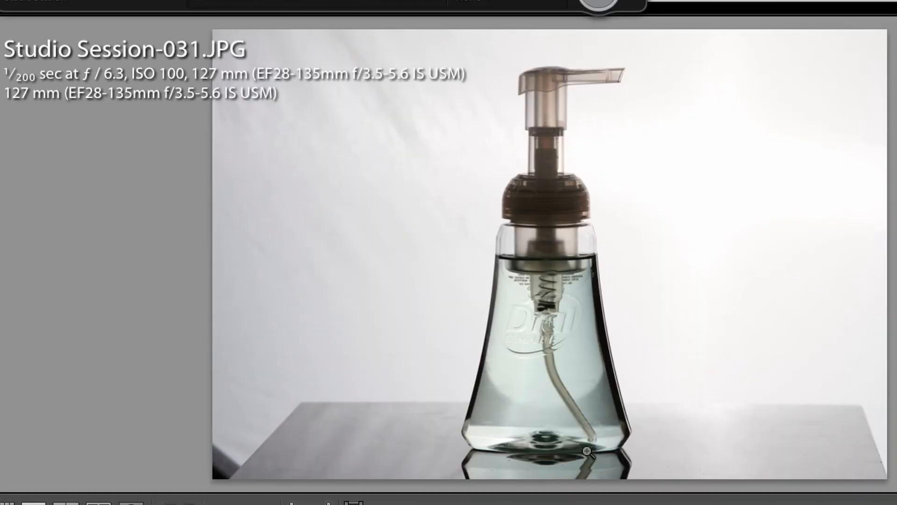
key(Right)
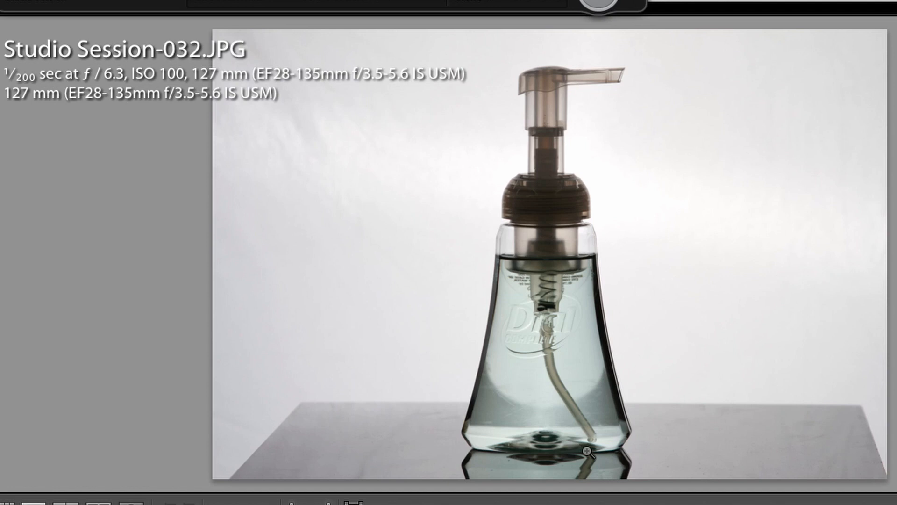
key(Right)
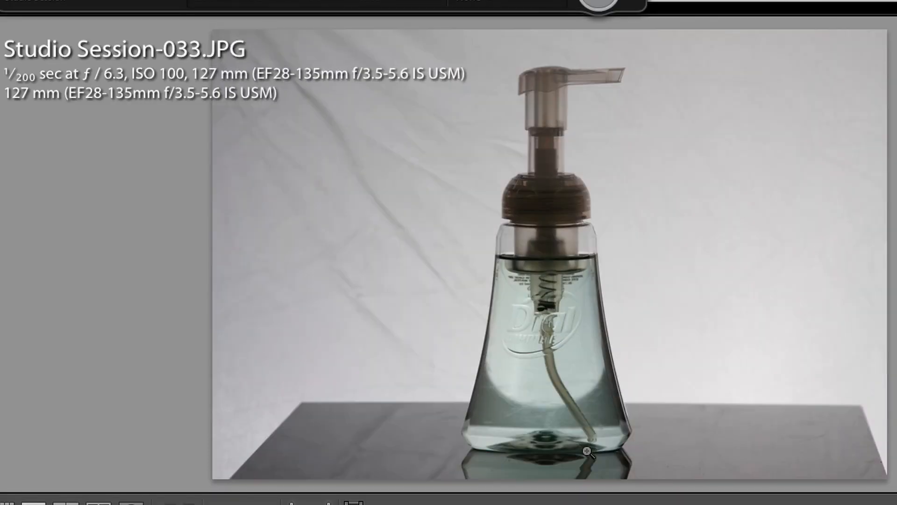